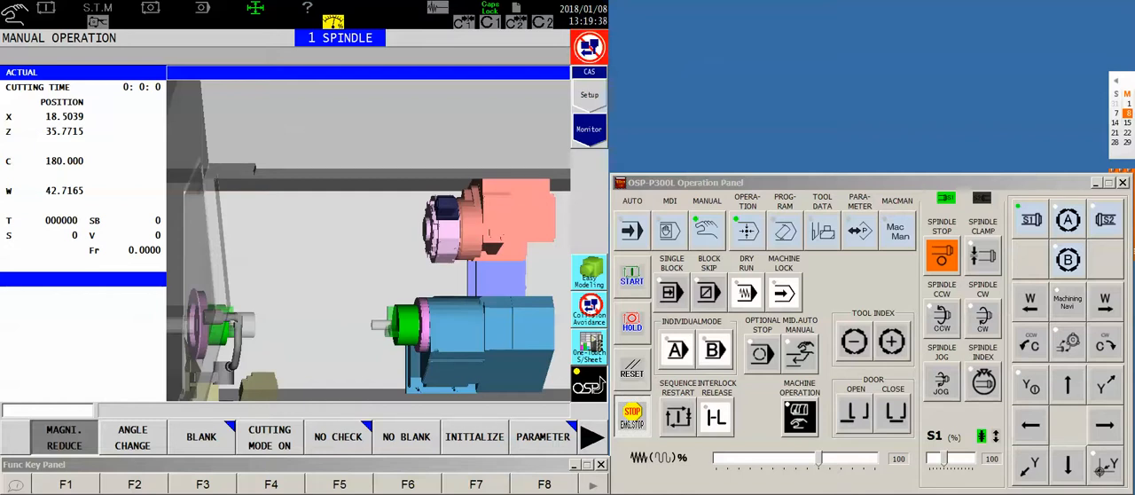
mouse_move(621, 308)
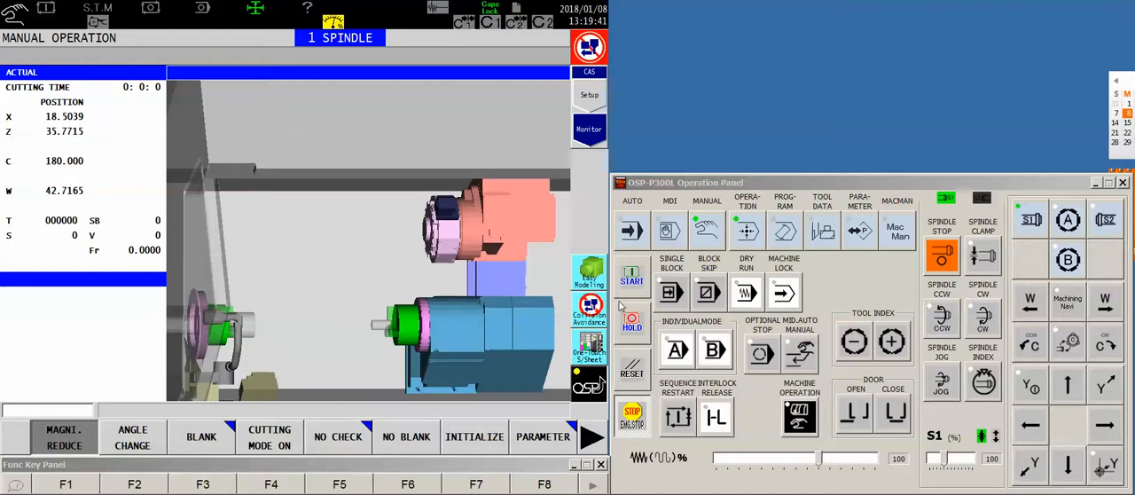
mouse_move(497, 183)
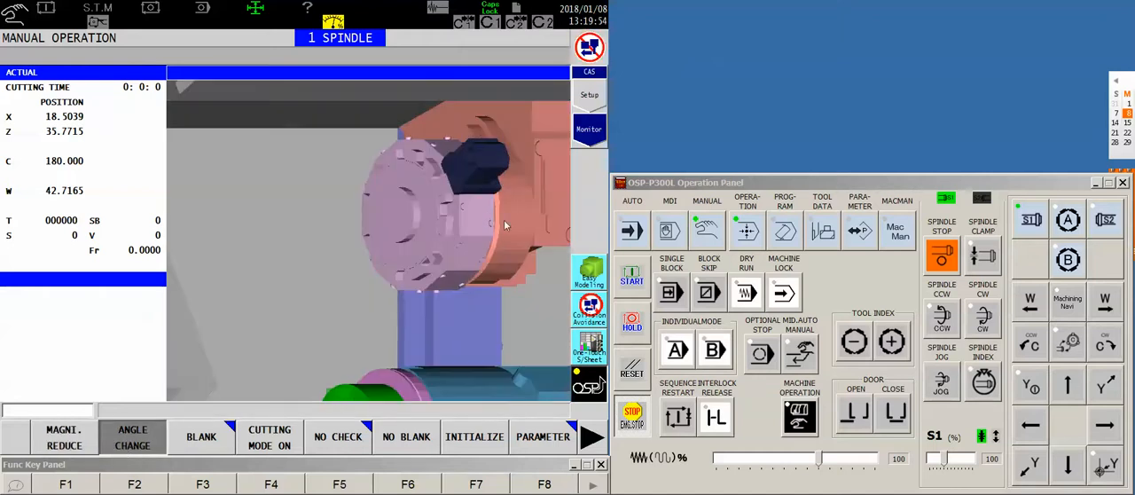
mouse_move(479, 165)
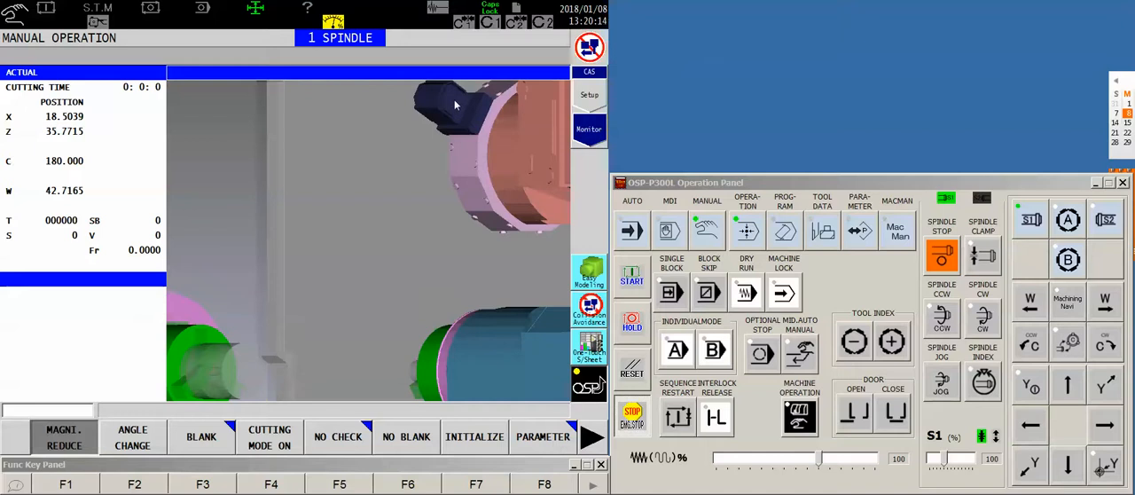
mouse_move(690, 41)
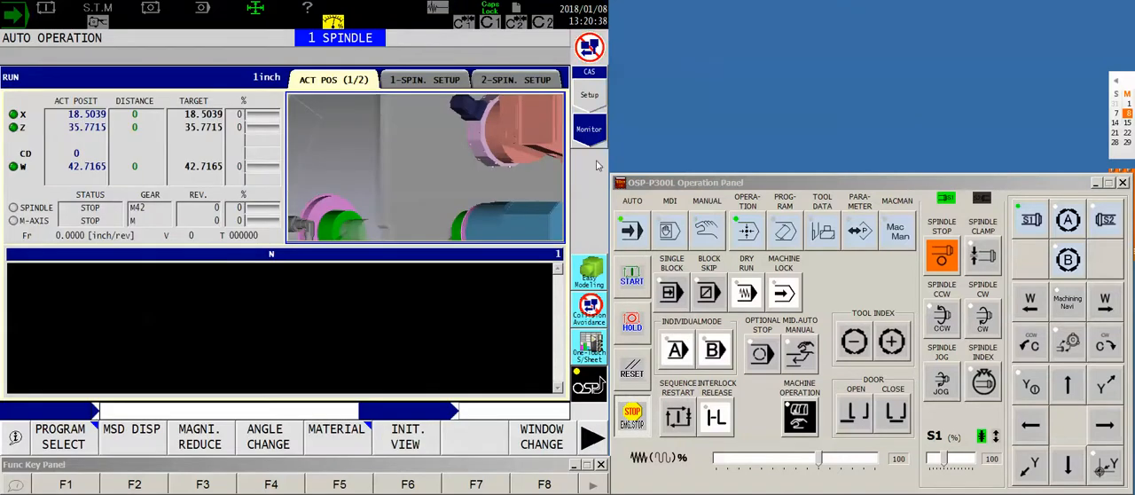
mouse_move(763, 255)
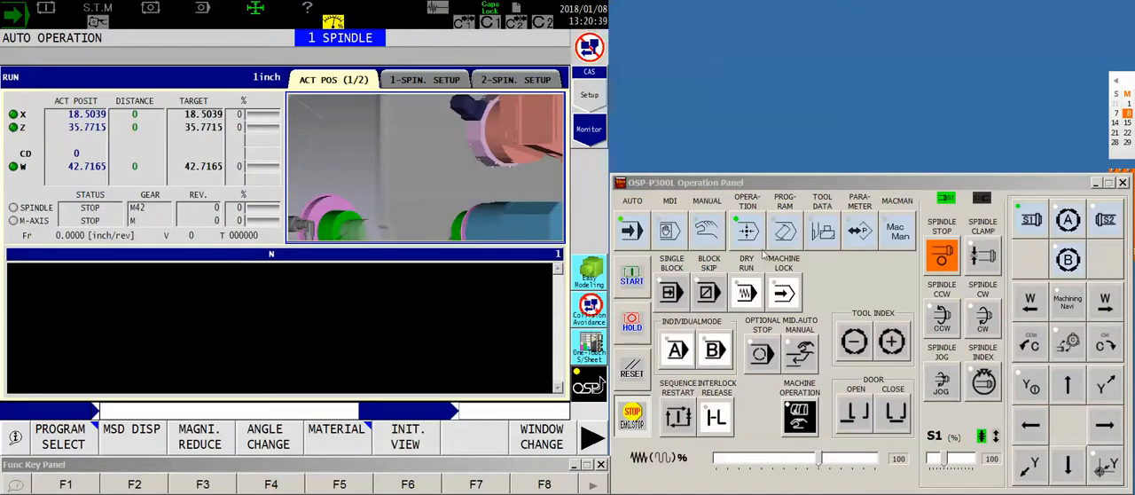
mouse_move(393, 174)
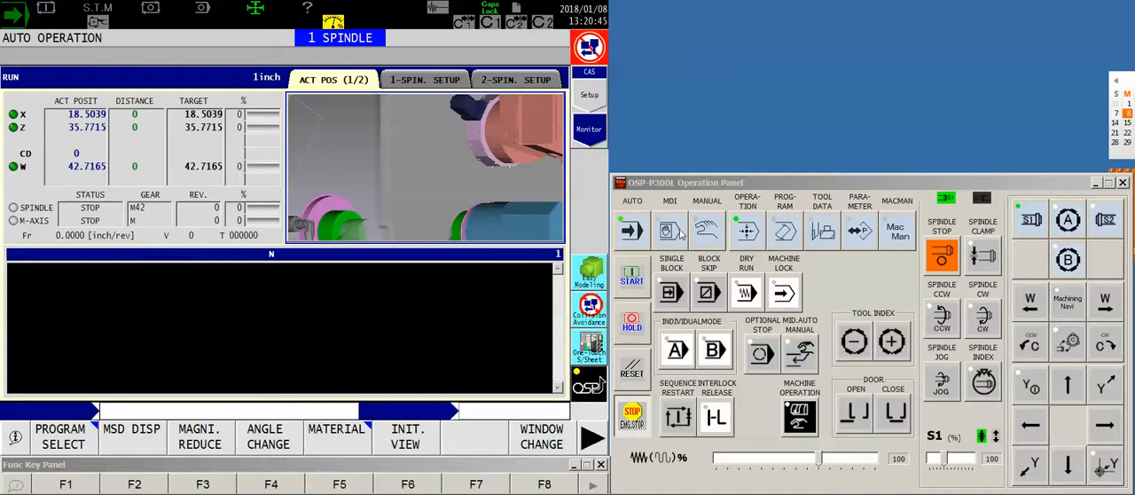
Index to tool T0505 in MDI, then return to manual mode
left_click(670, 229)
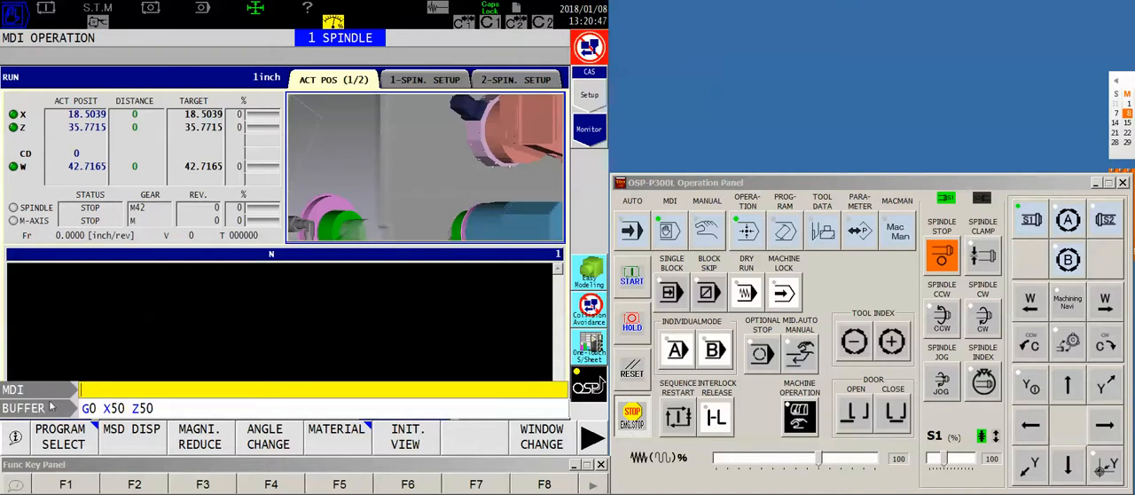
type("T0505")
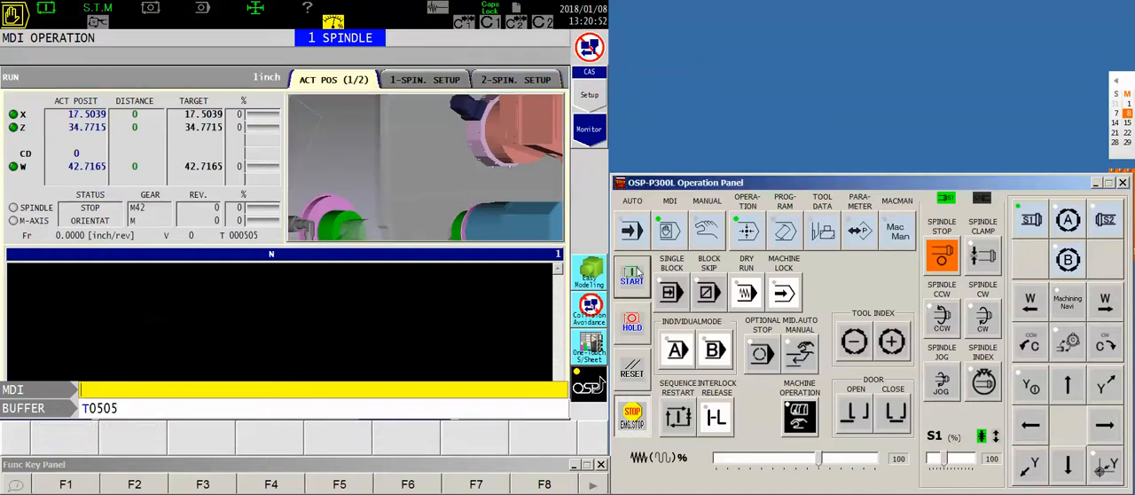
left_click(707, 230)
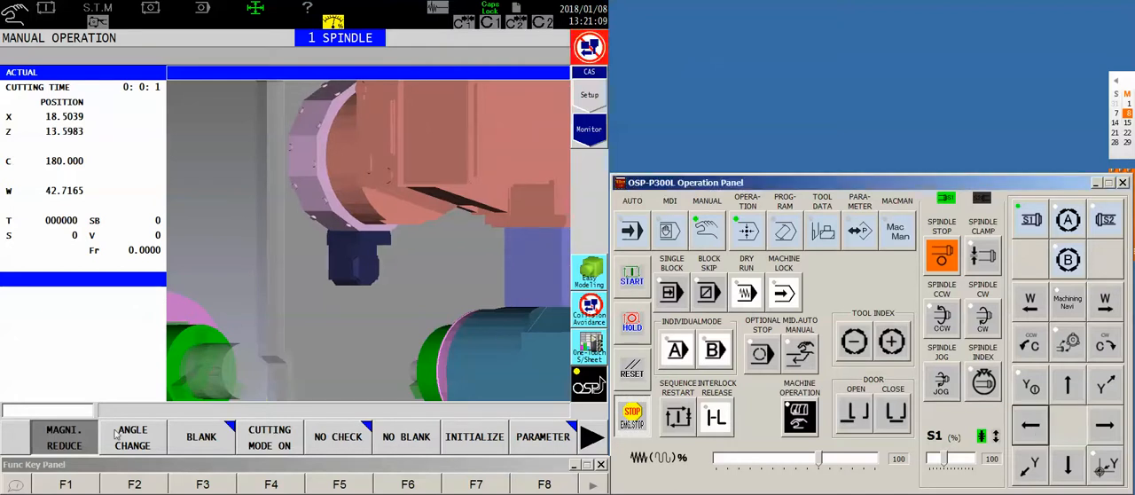
Zoom out the machine view and rapid X to 0 with G0 X0 in MDI
left_click(132, 437)
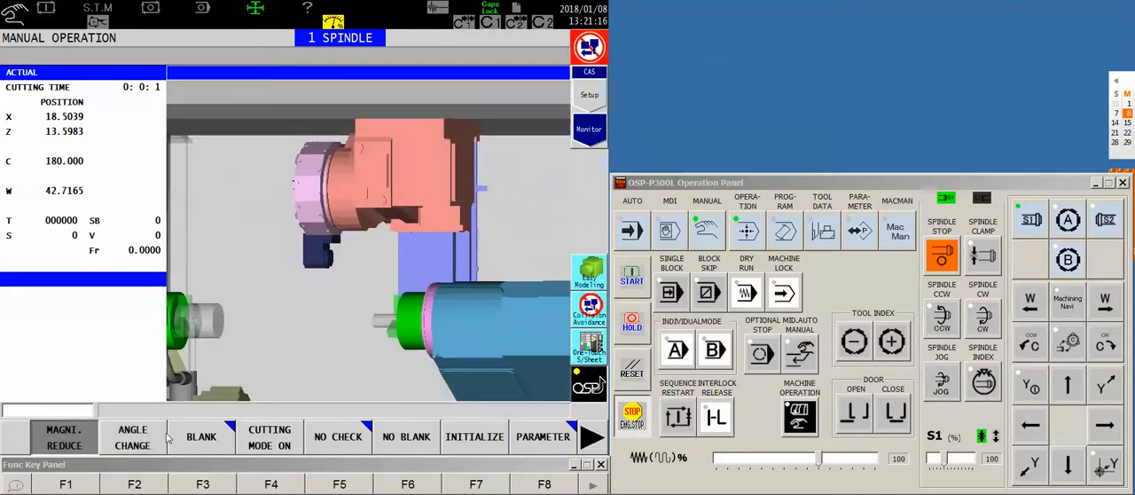
left_click(133, 436)
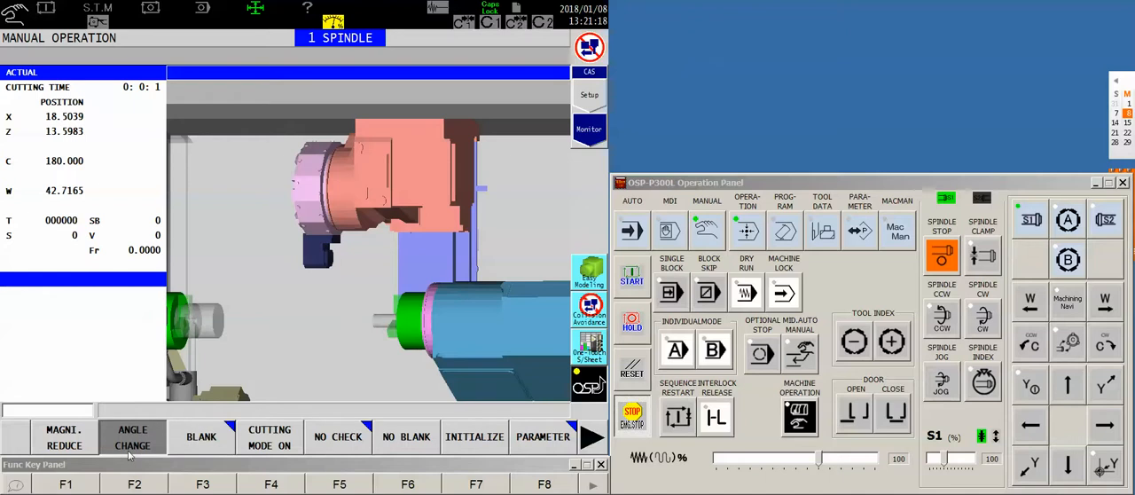
left_click(670, 199)
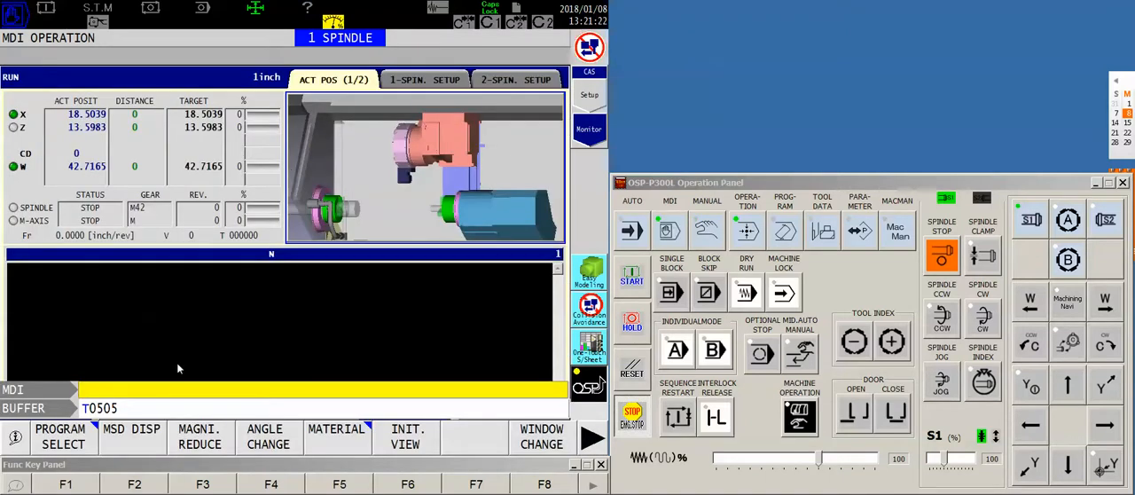
type("G0 X0")
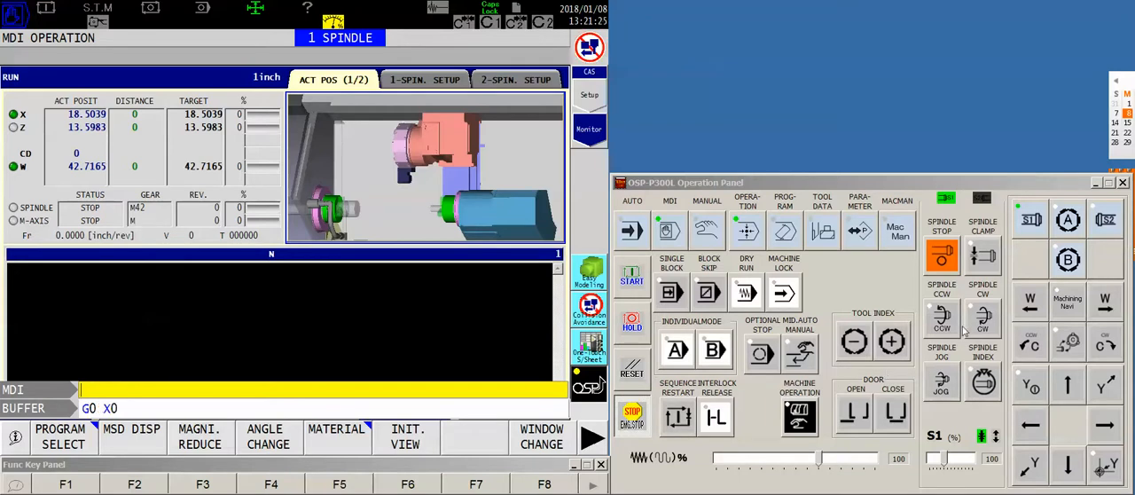
left_click(631, 275)
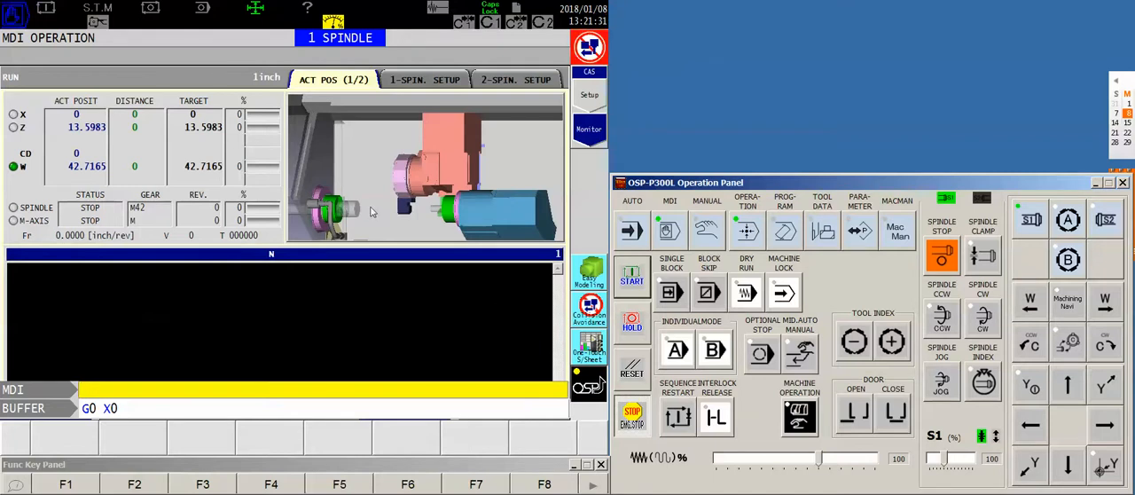
mouse_move(359, 220)
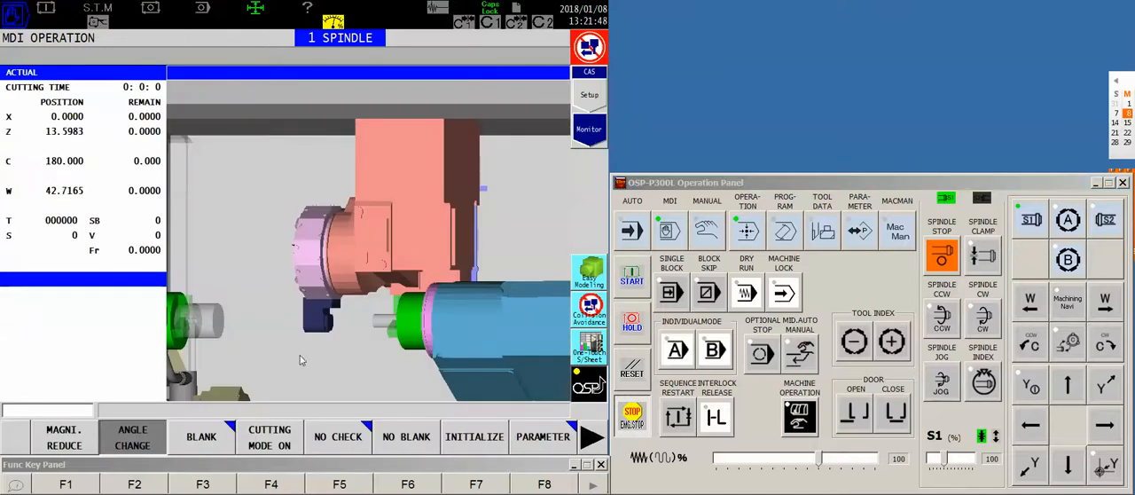
mouse_move(298, 374)
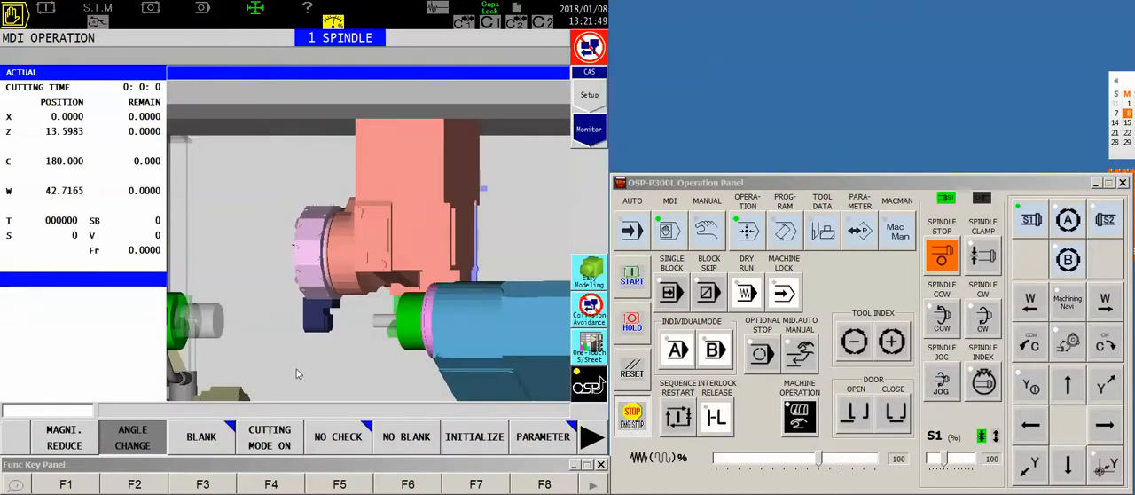
mouse_move(89, 441)
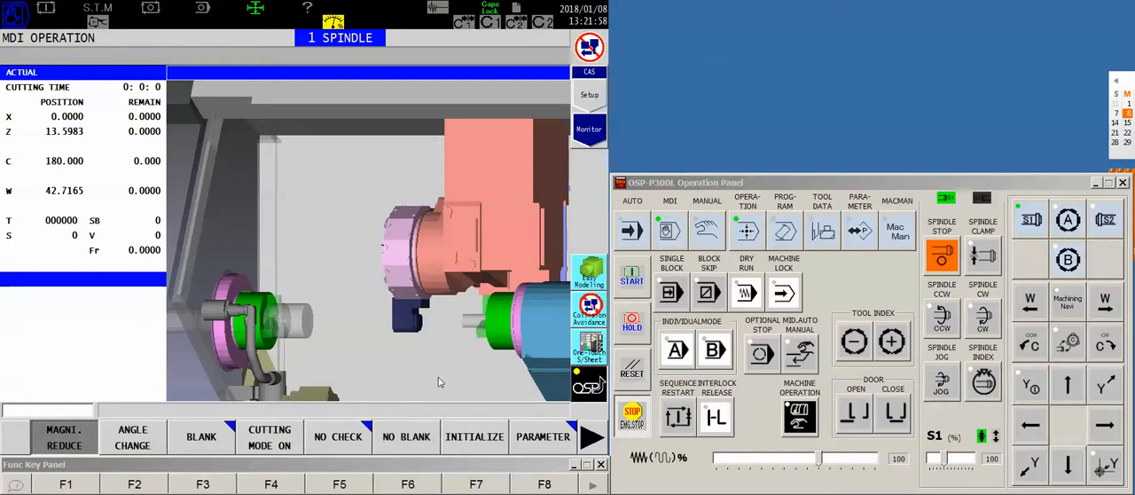
mouse_move(377, 368)
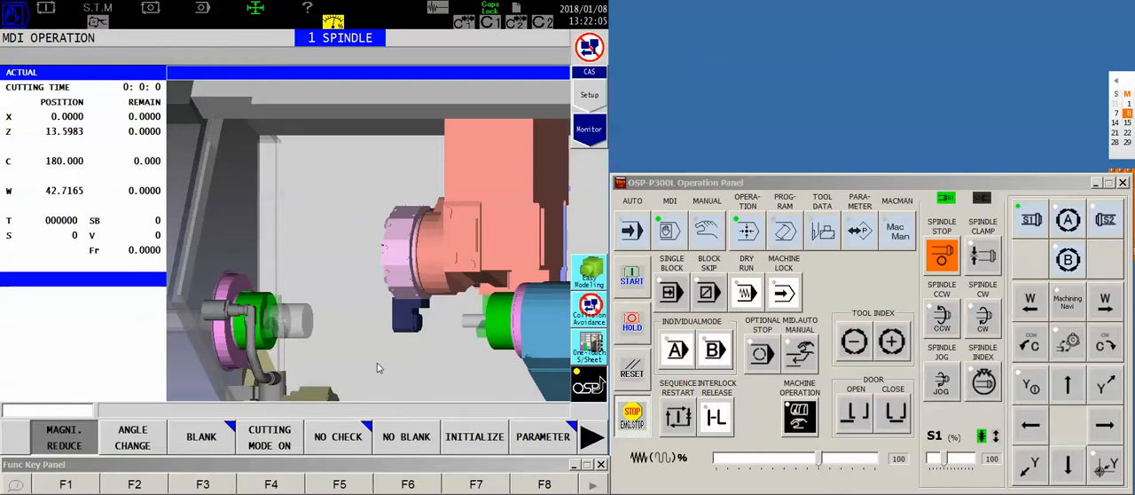
mouse_move(373, 328)
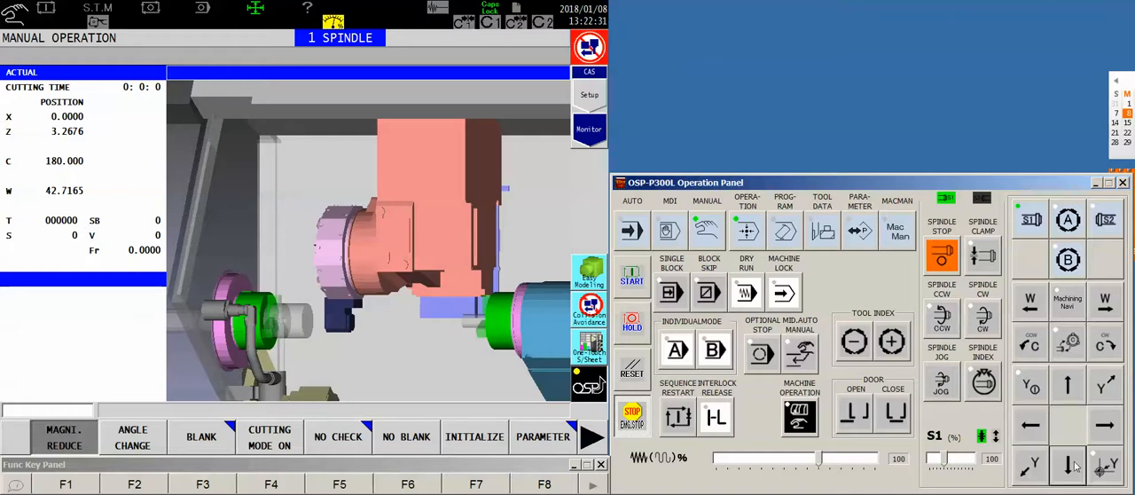
Fine-jog +X to 0.2404 to align the tool with the spindle center
left_click(1069, 384)
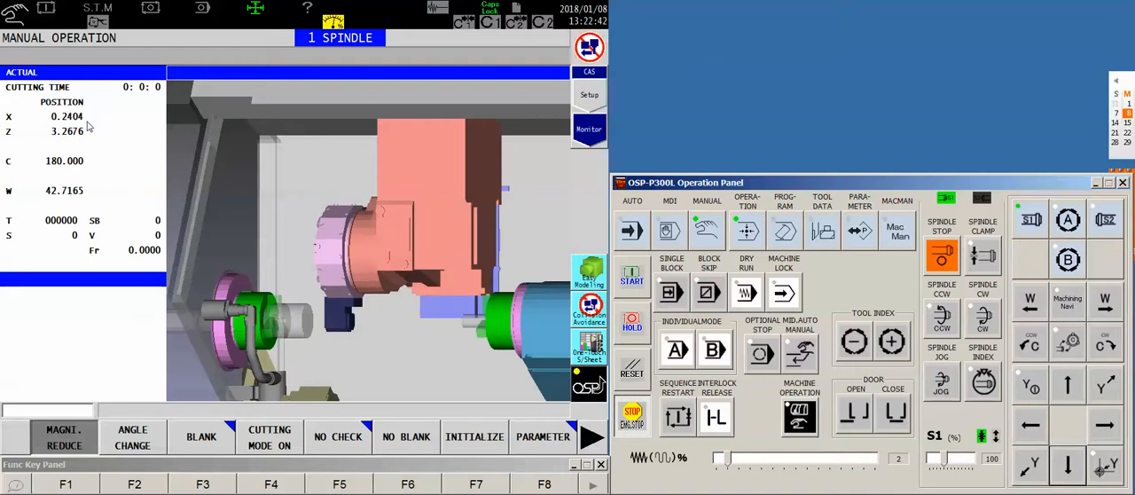
mouse_move(231, 108)
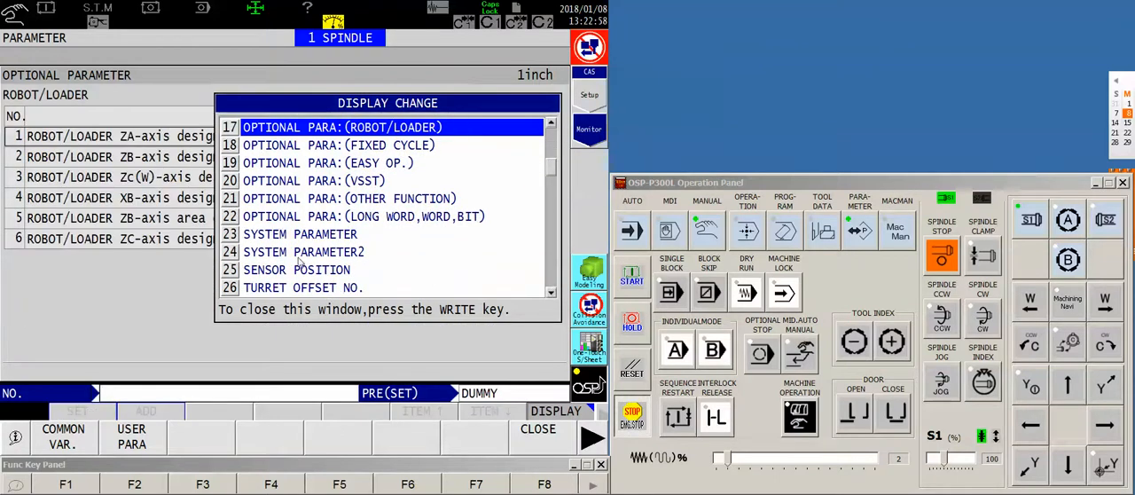
Open System Parameter2 showing X 178.3465, Z 174.2520, W 154.1339 base zero offsets
left_click(304, 252)
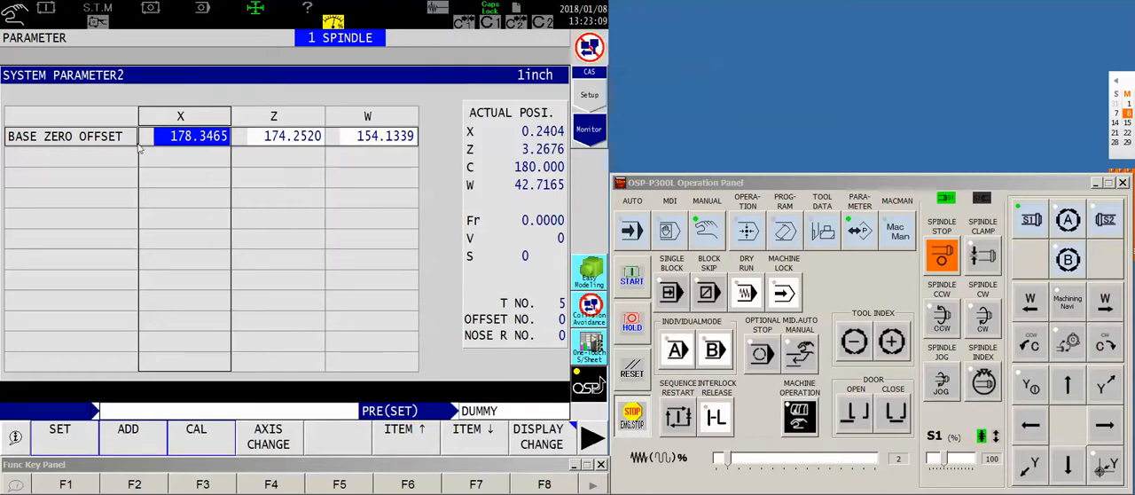
mouse_move(212, 139)
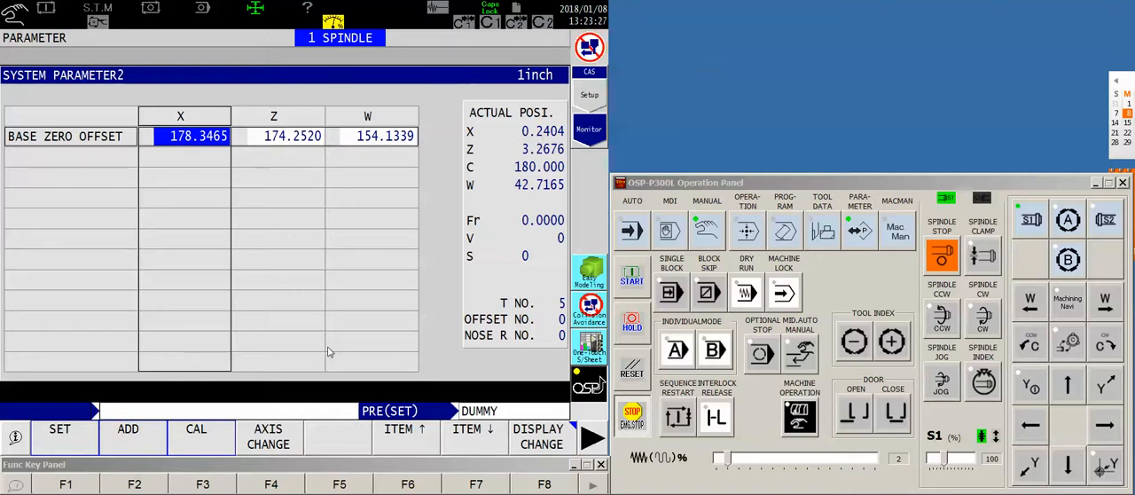
Calculate the X base zero offset to 178.5869 so current X reads 0
left_click(195, 435)
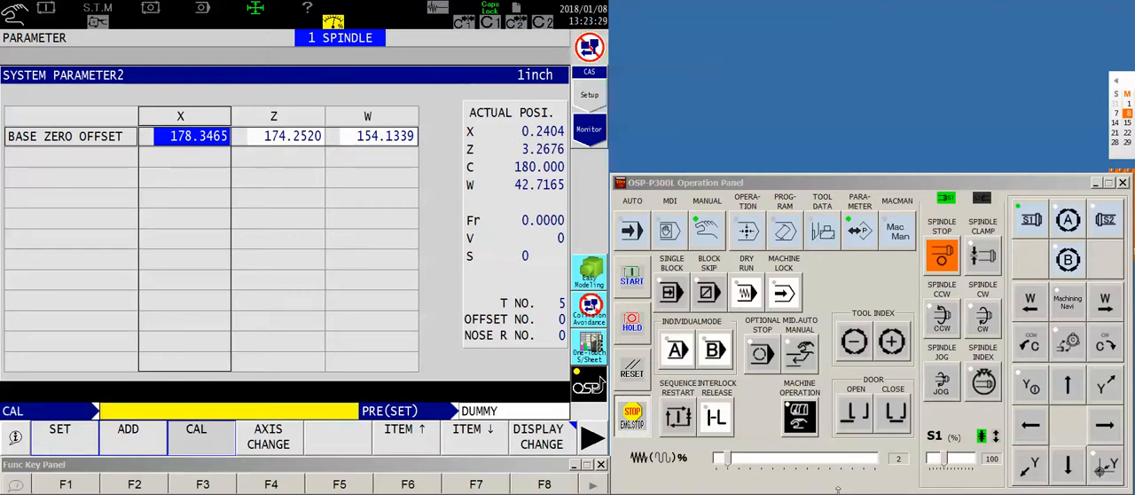
left_click(196, 435)
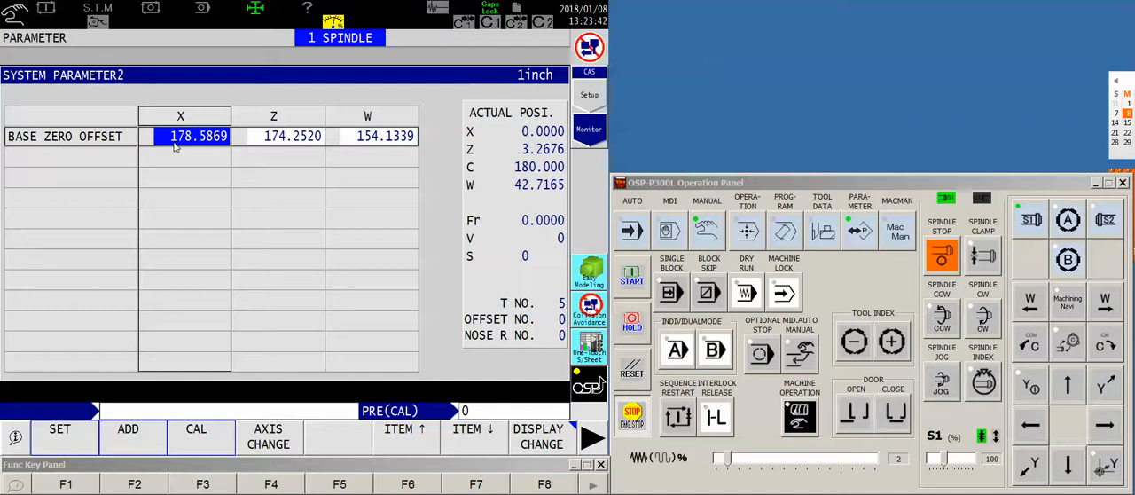
mouse_move(332, 49)
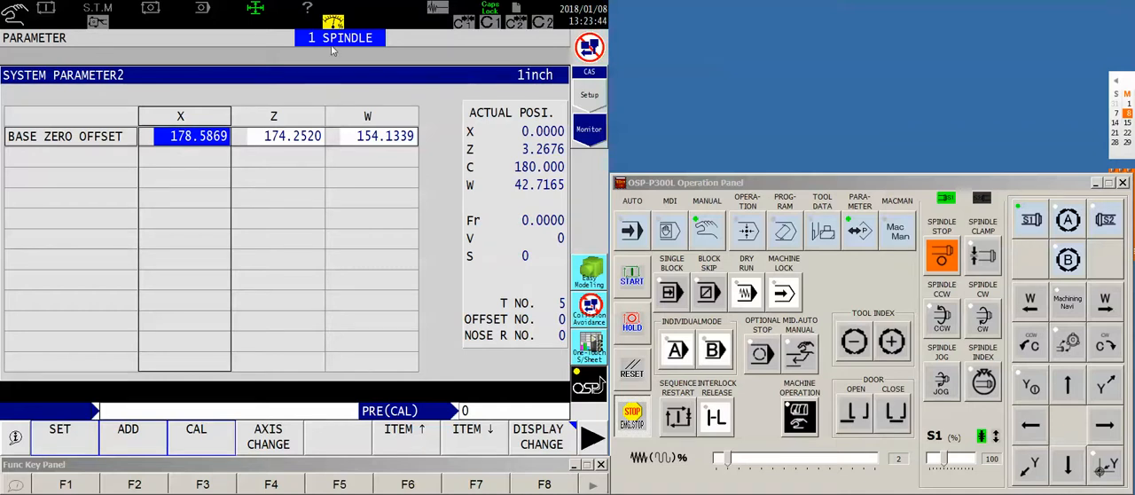
mouse_move(178, 148)
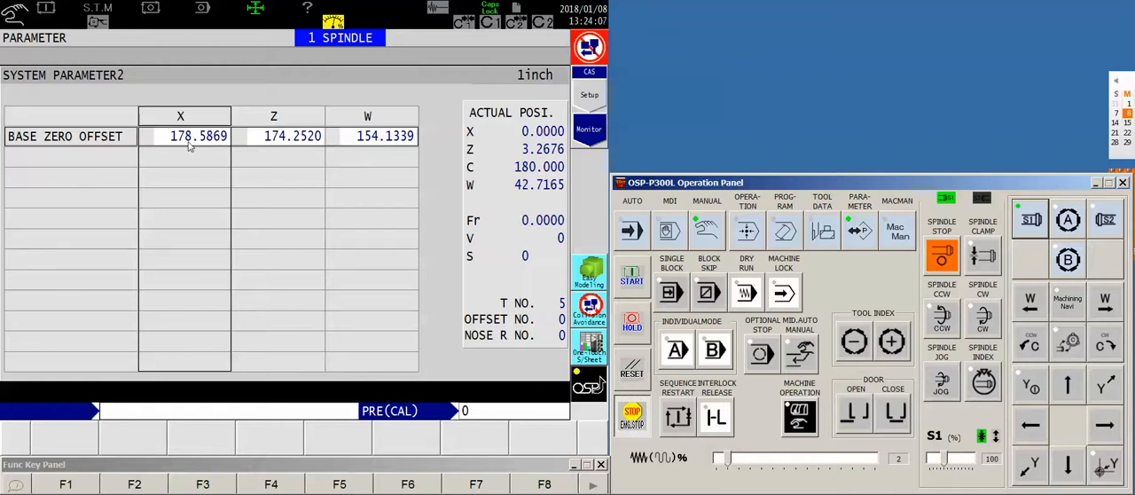
mouse_move(727, 176)
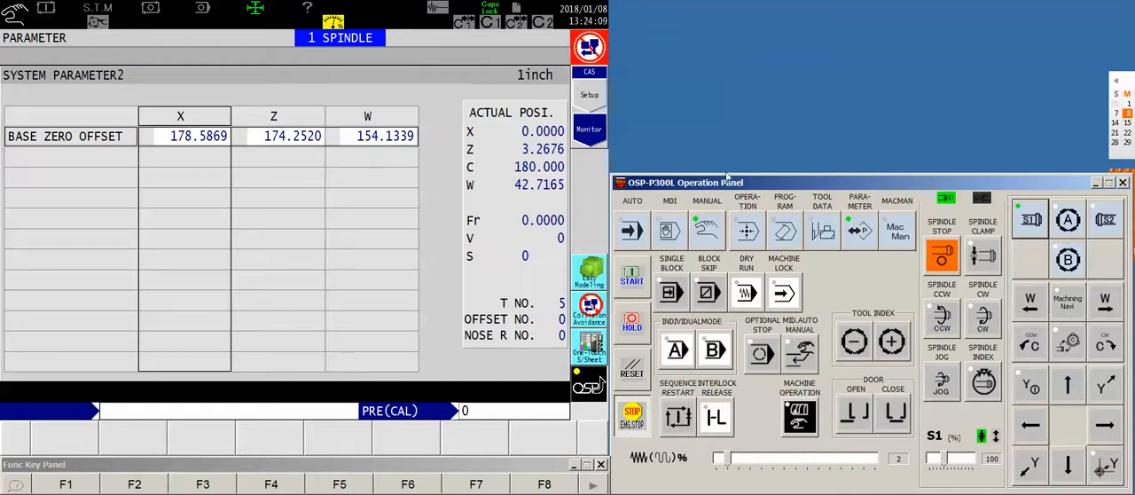